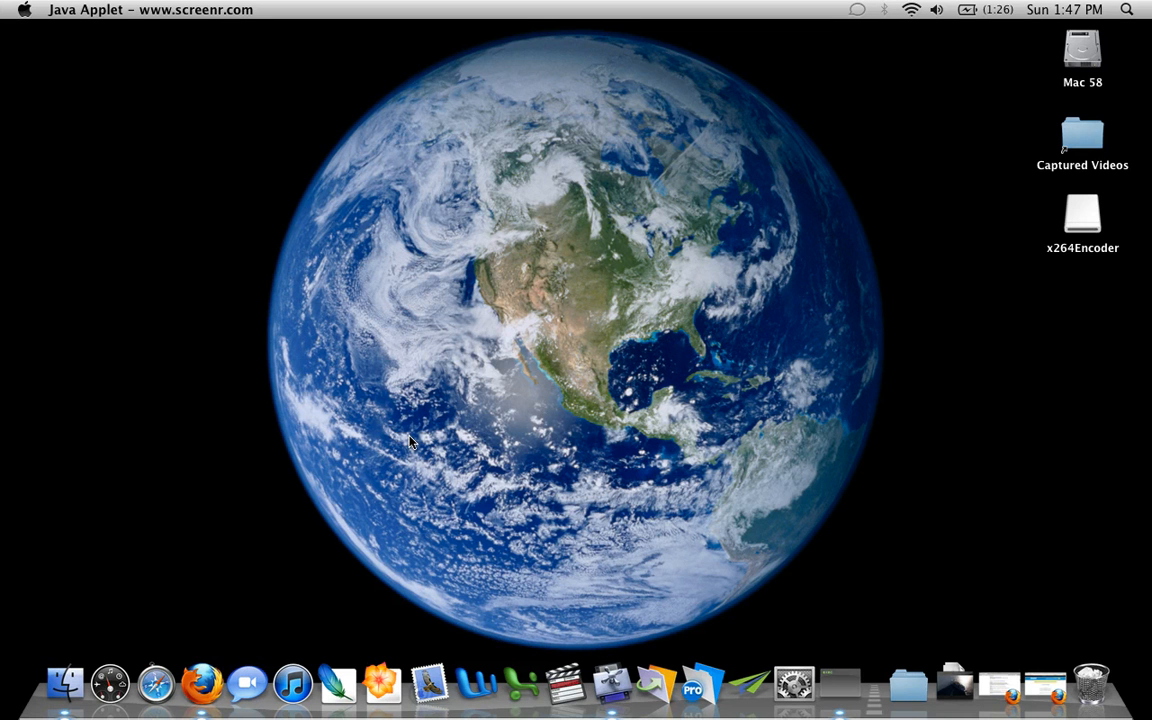
mouse_move(496, 504)
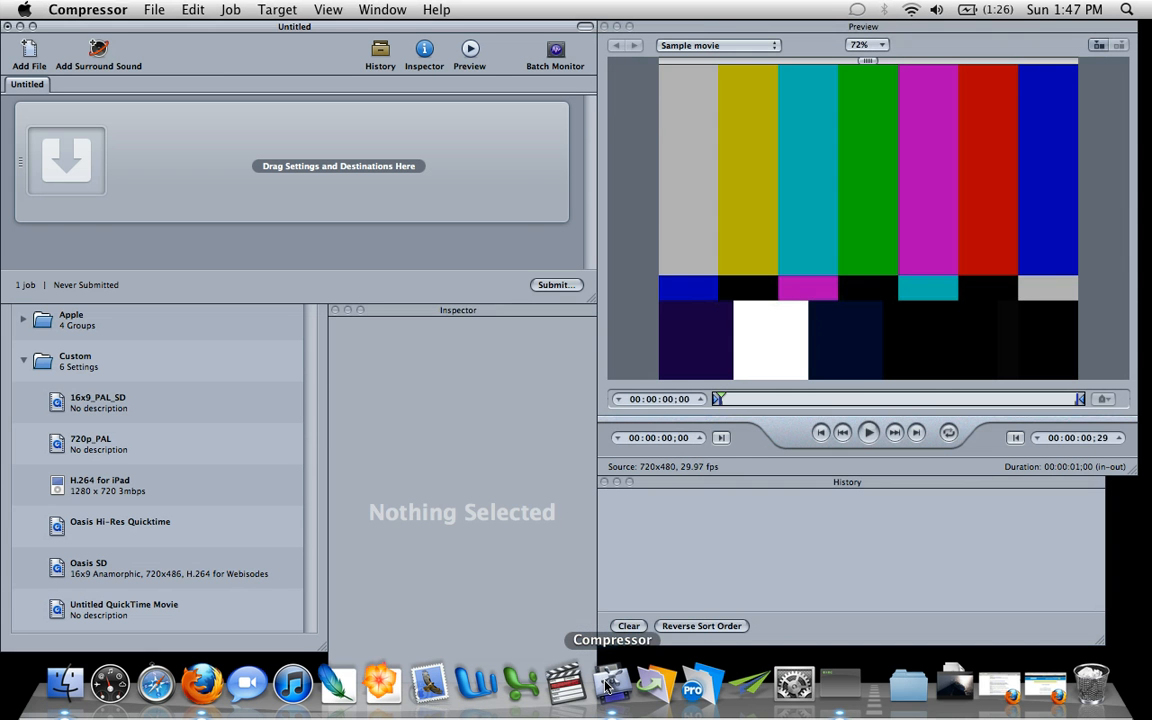
mouse_move(236, 458)
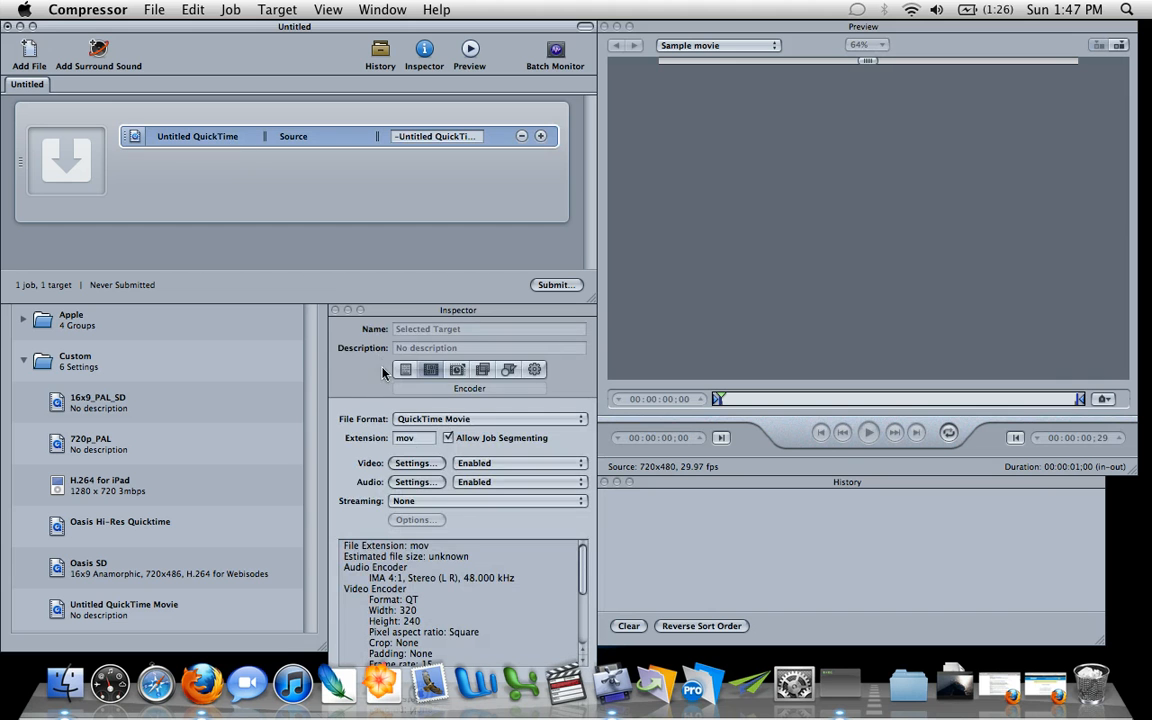
Set the video compression type to x264Encoder and bring up its libavcodec codec options.
left_click(416, 462)
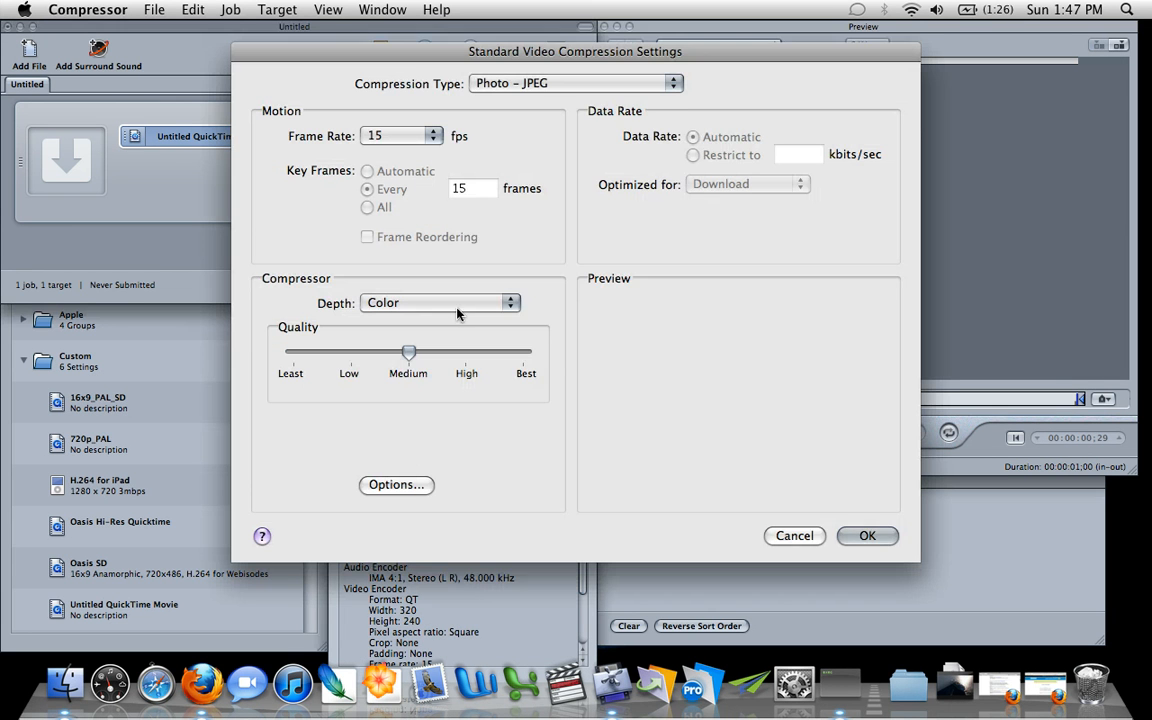
left_click(570, 84)
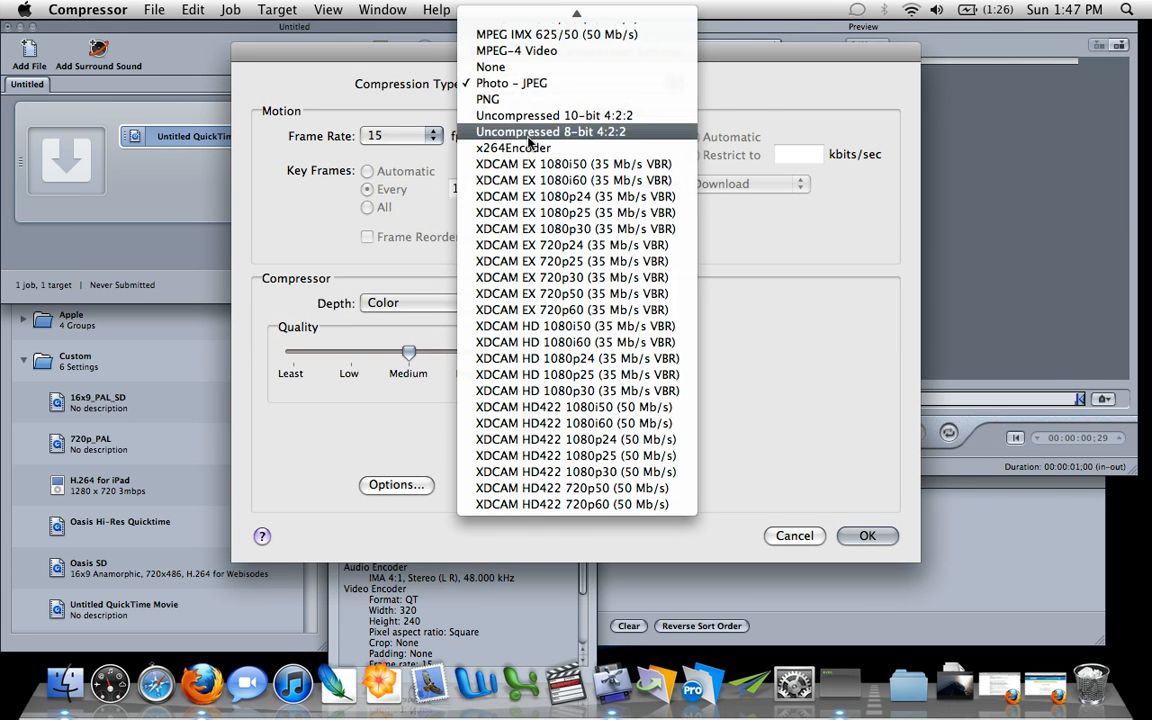
left_click(512, 148)
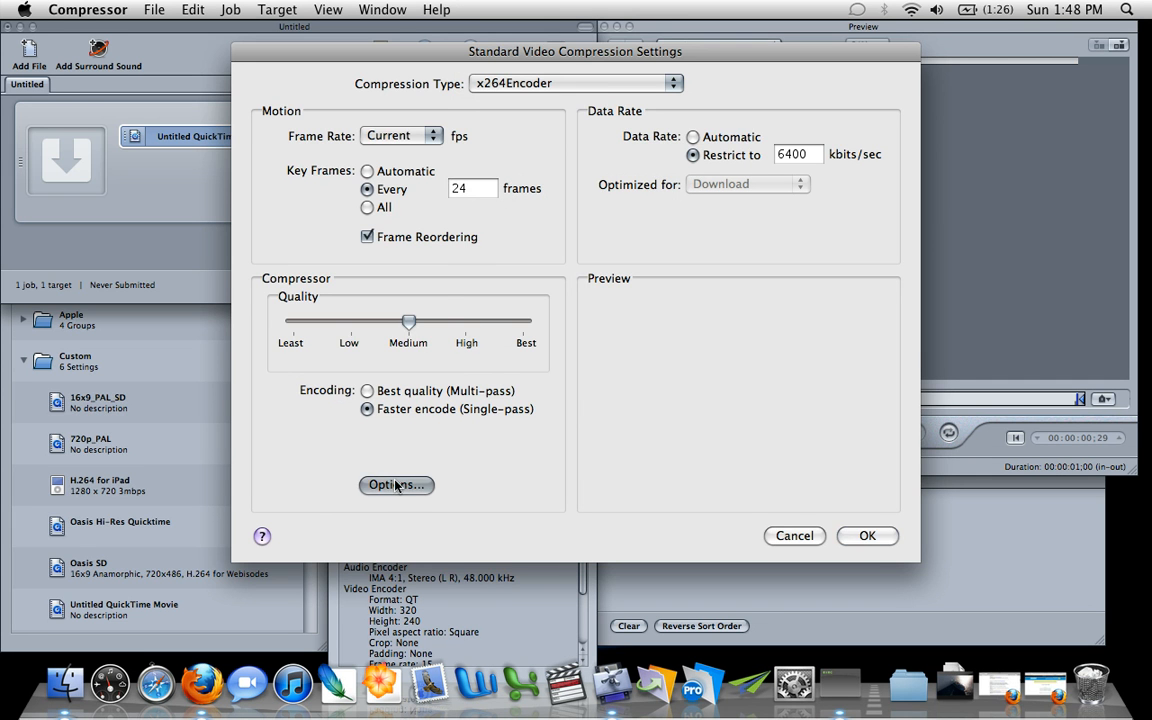
left_click(396, 486)
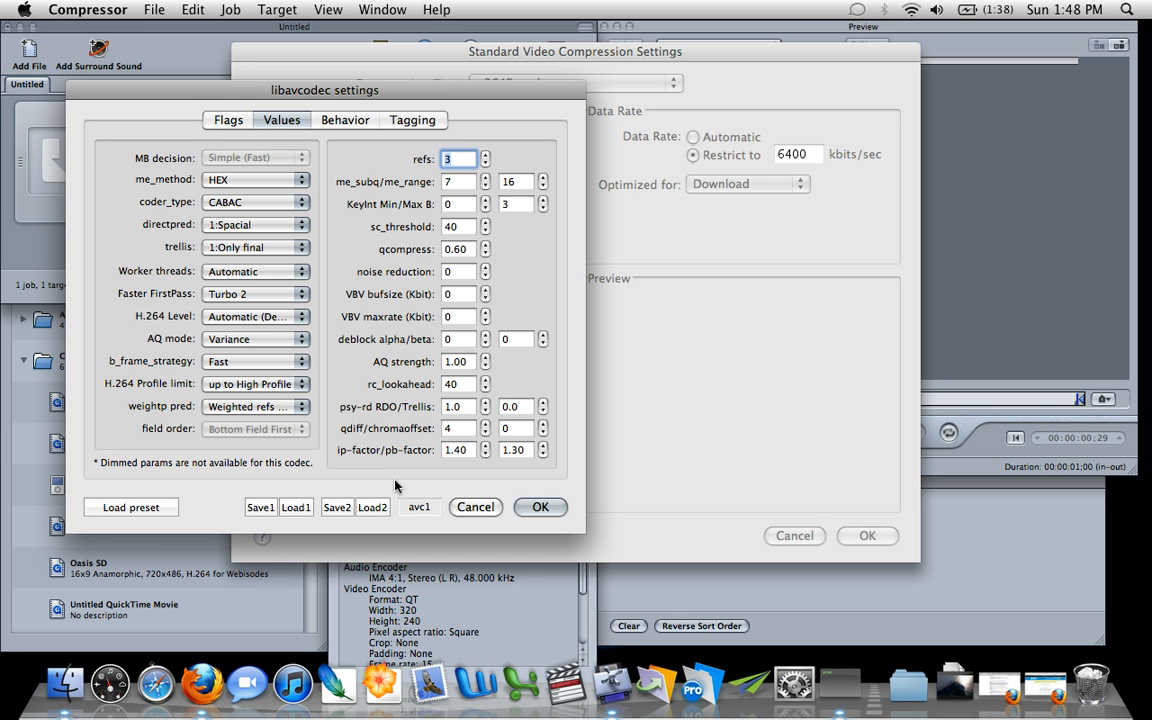
mouse_move(166, 504)
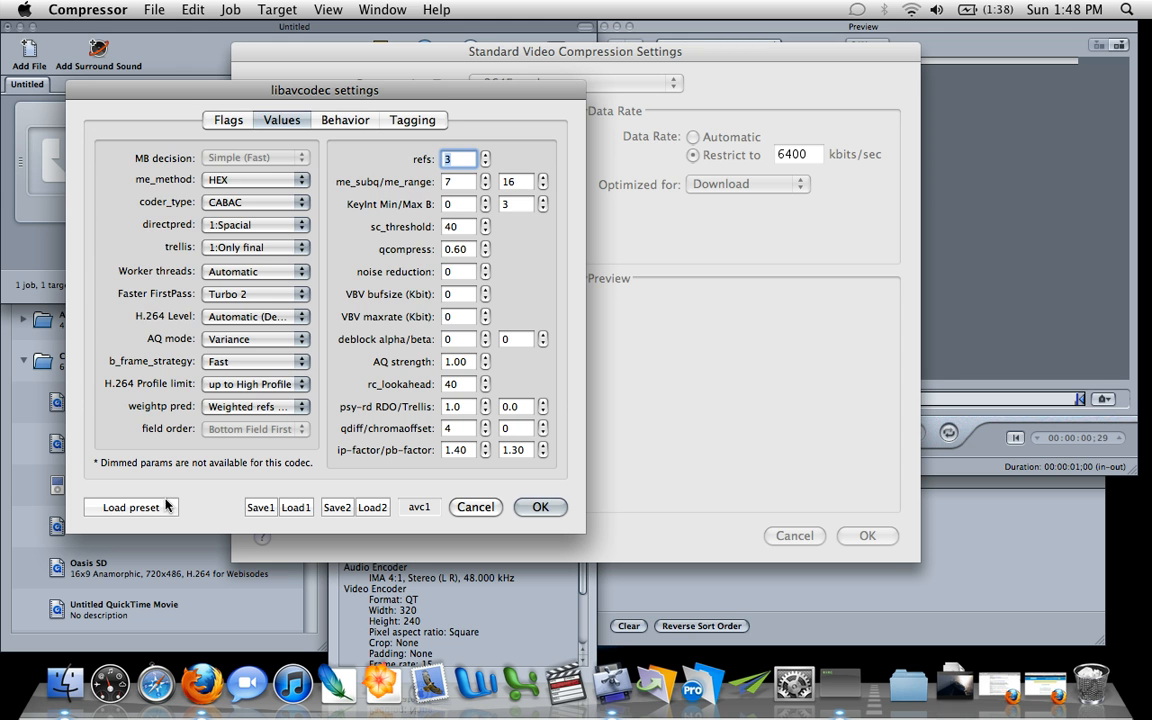
In the preset loader, choose to use a component default preset.
left_click(132, 508)
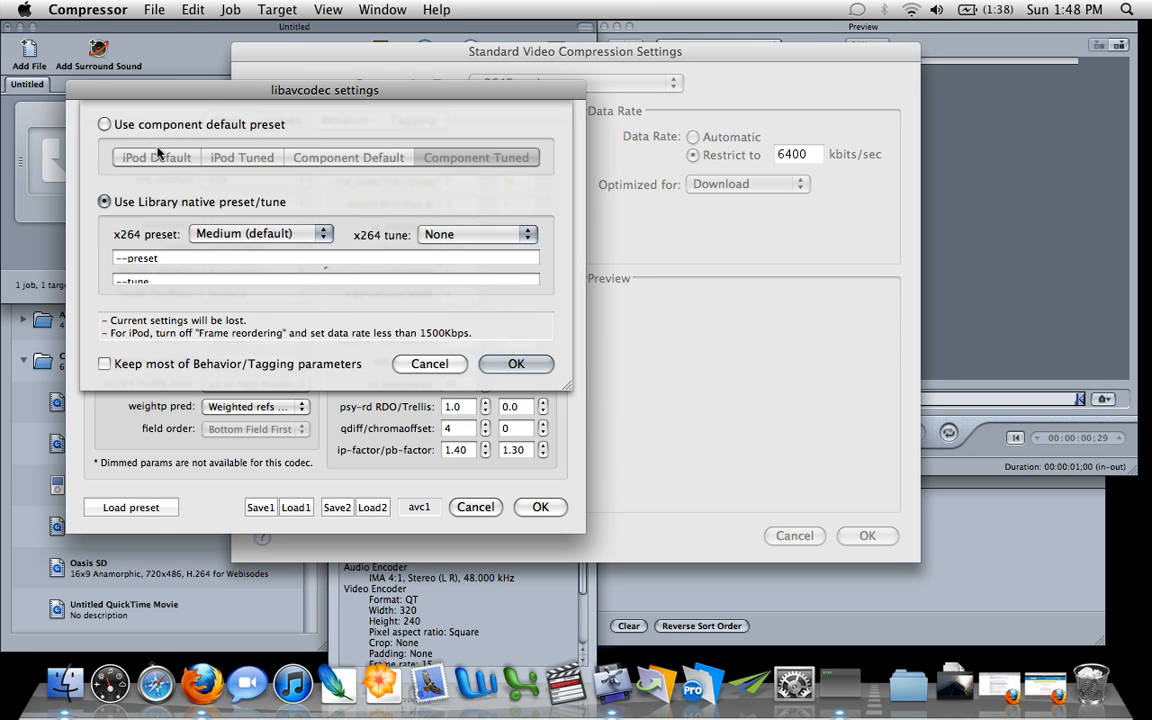
left_click(104, 124)
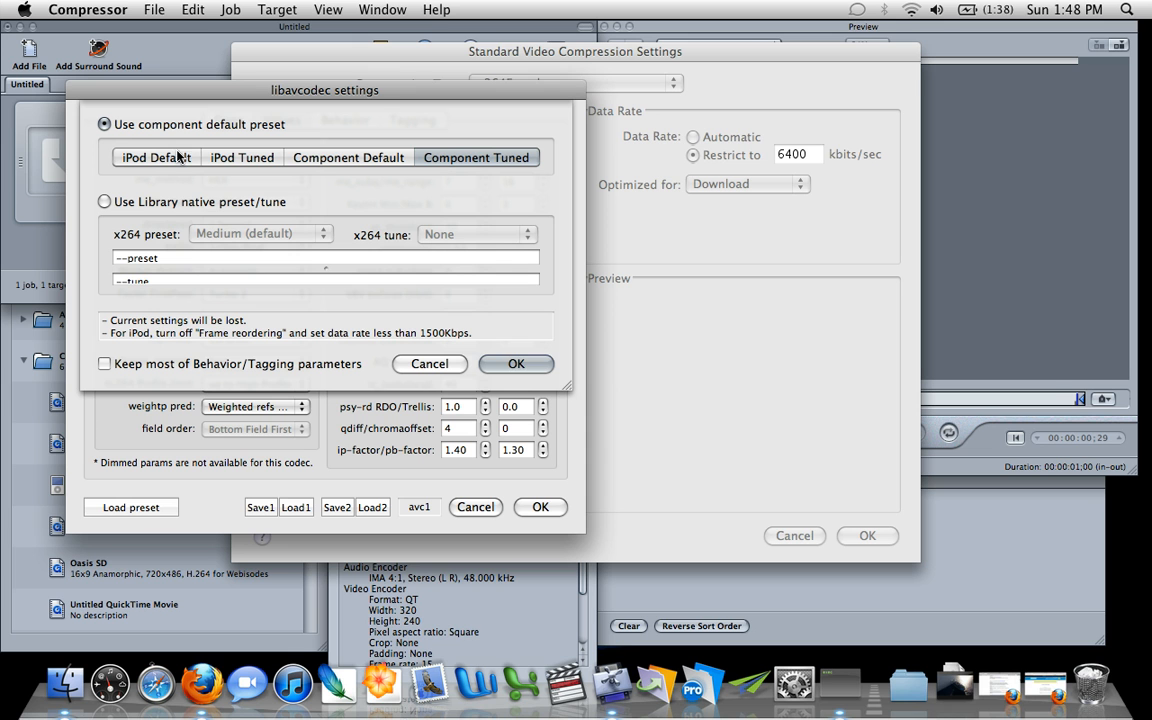
mouse_move(296, 168)
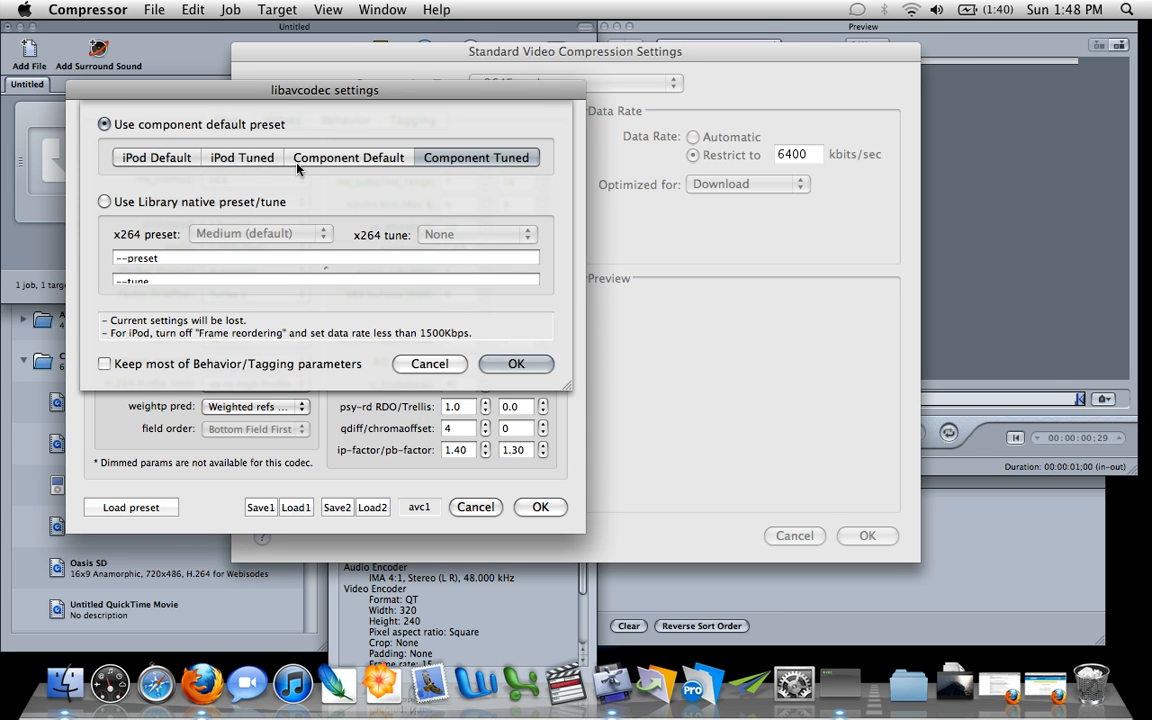
mouse_move(322, 172)
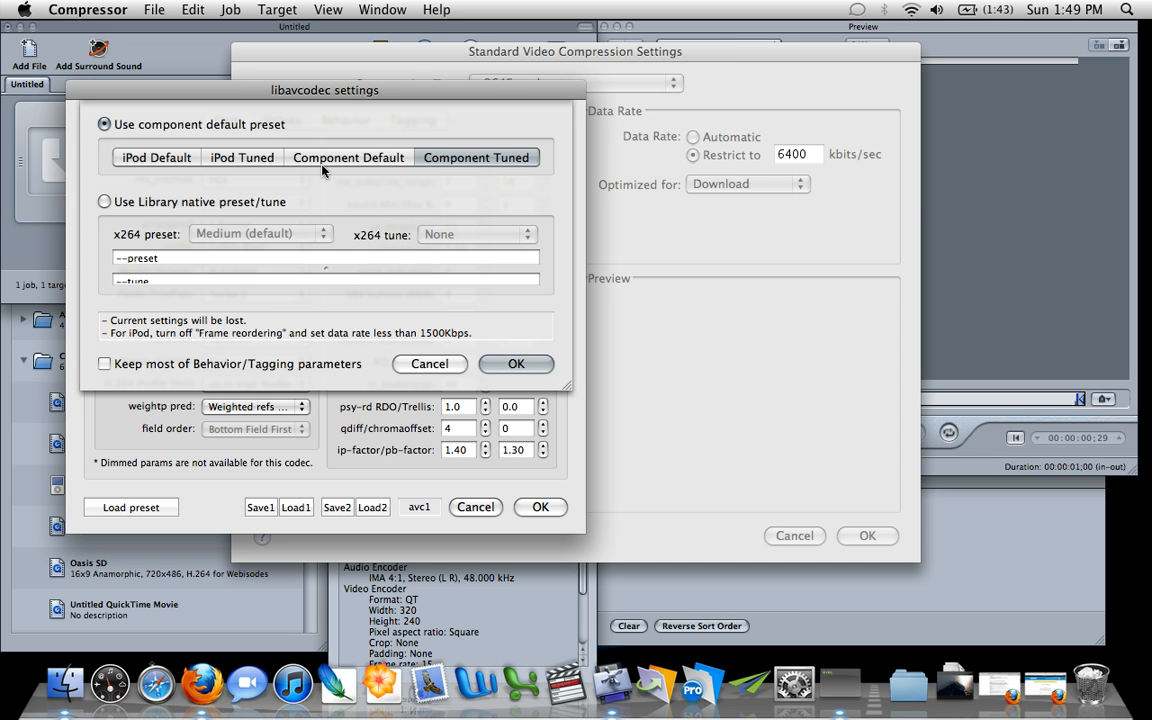
mouse_move(234, 192)
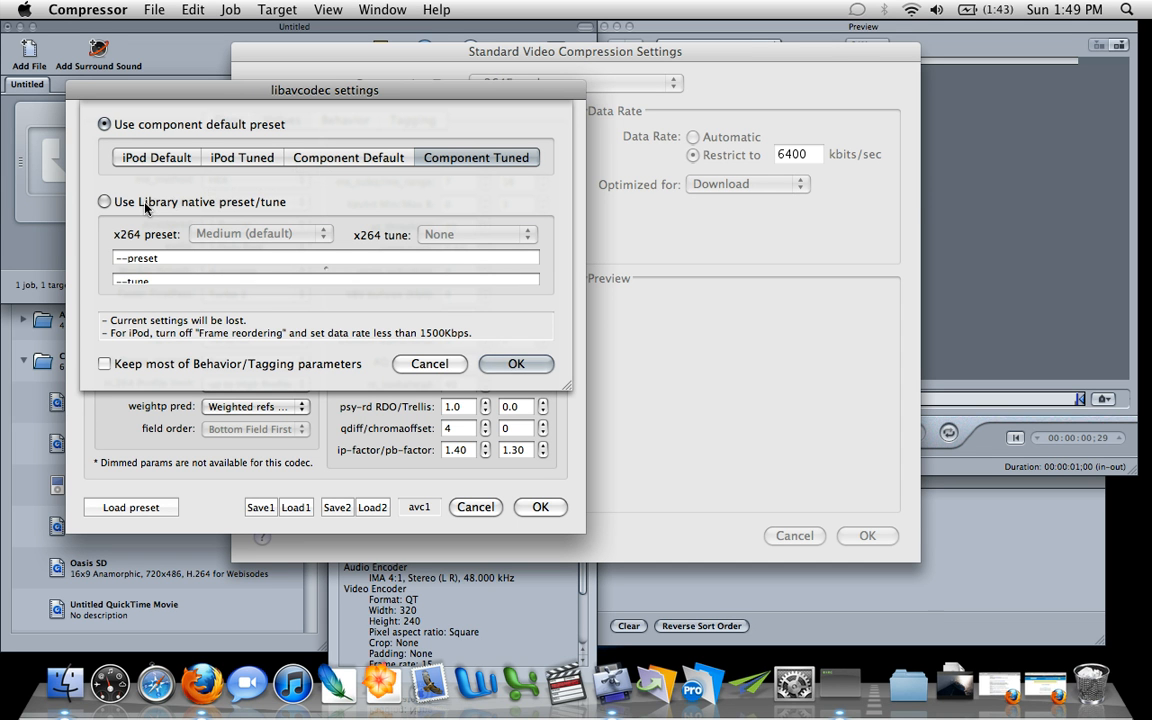
Use the library native preset with x264 preset Slow and tune left at None.
left_click(104, 200)
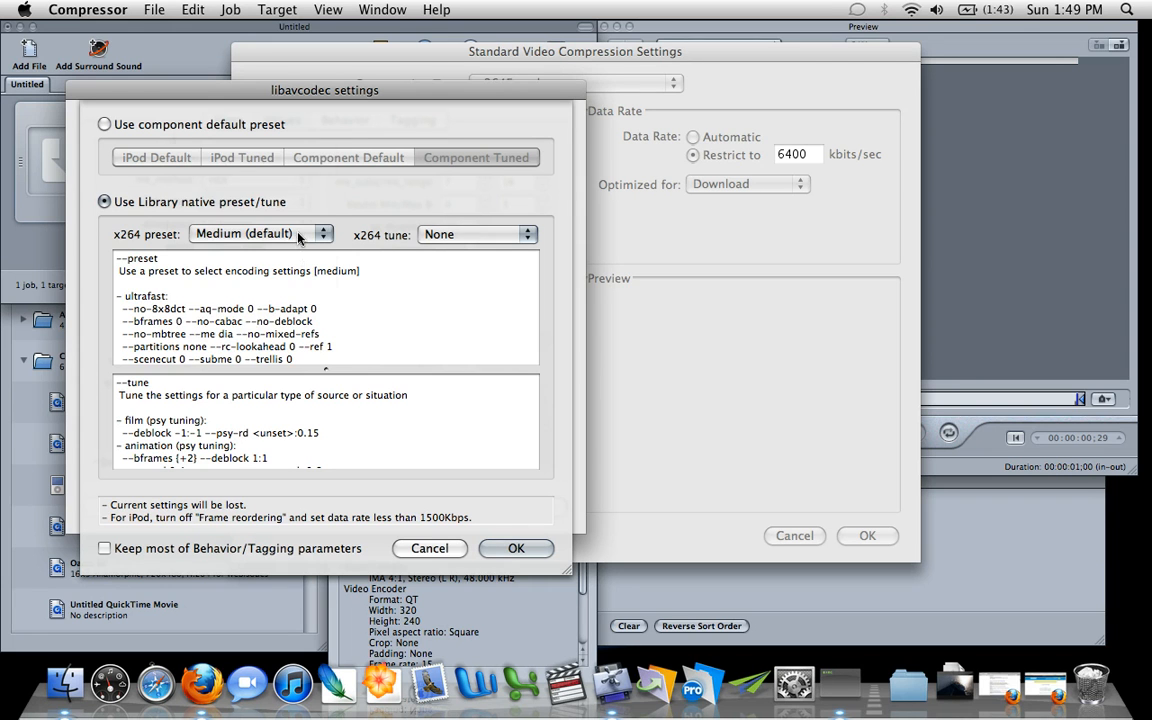
left_click(260, 232)
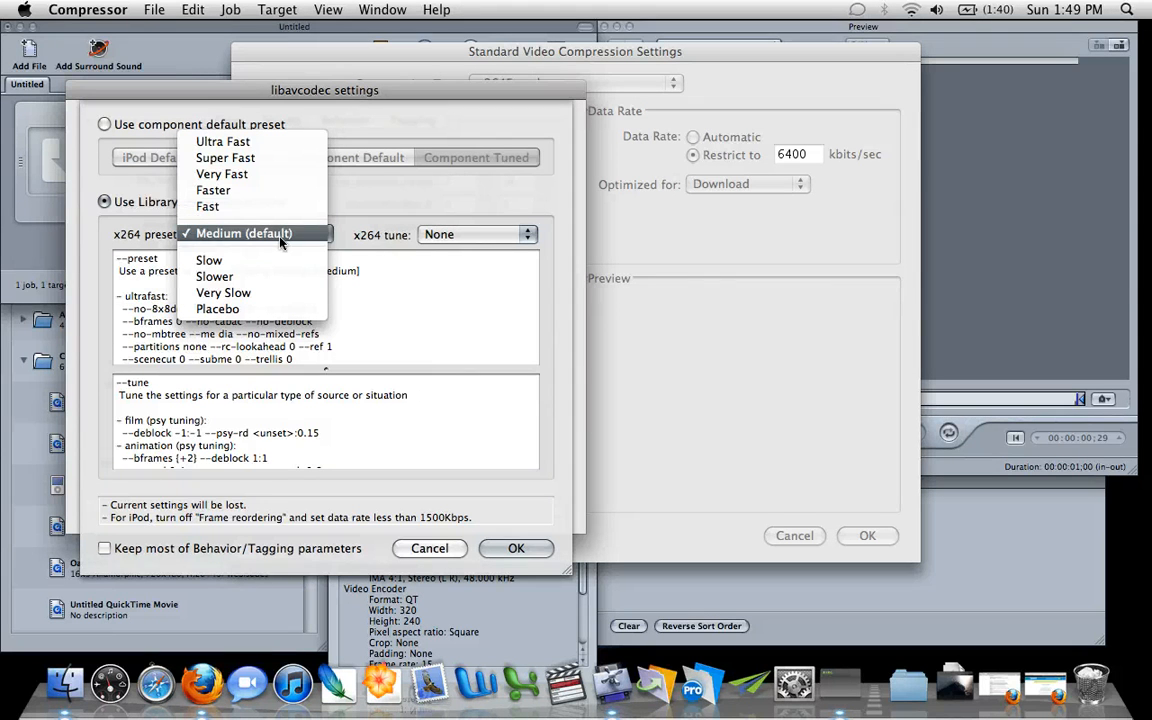
mouse_move(208, 260)
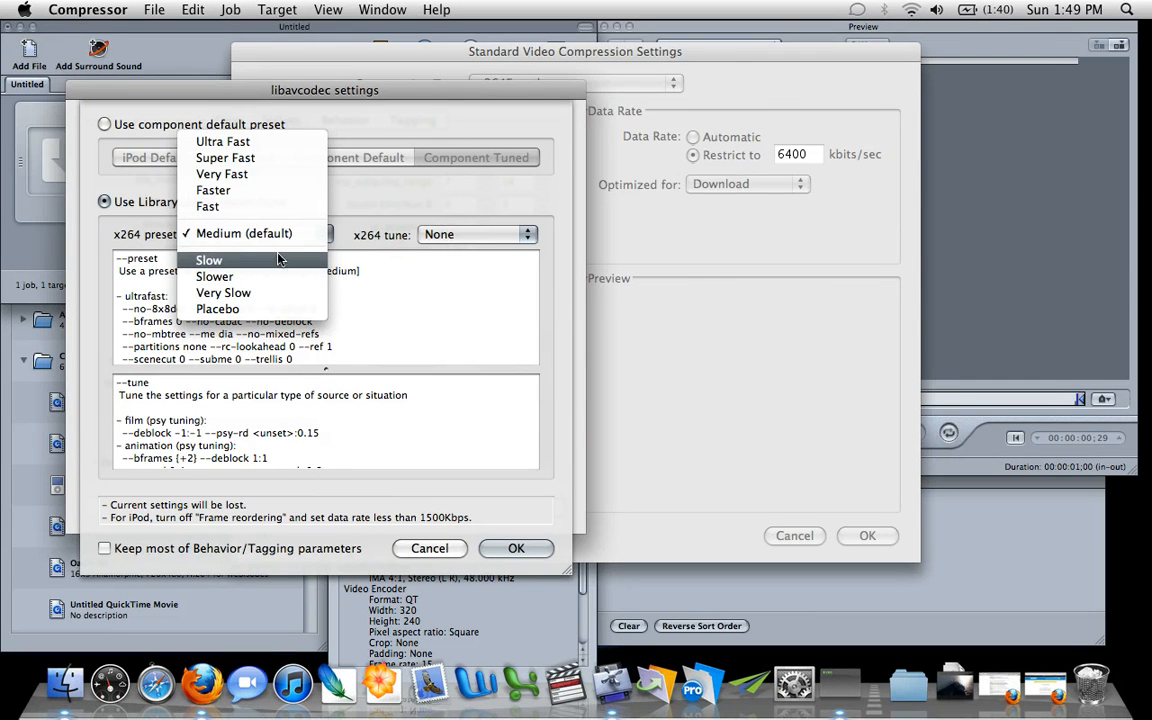
left_click(208, 260)
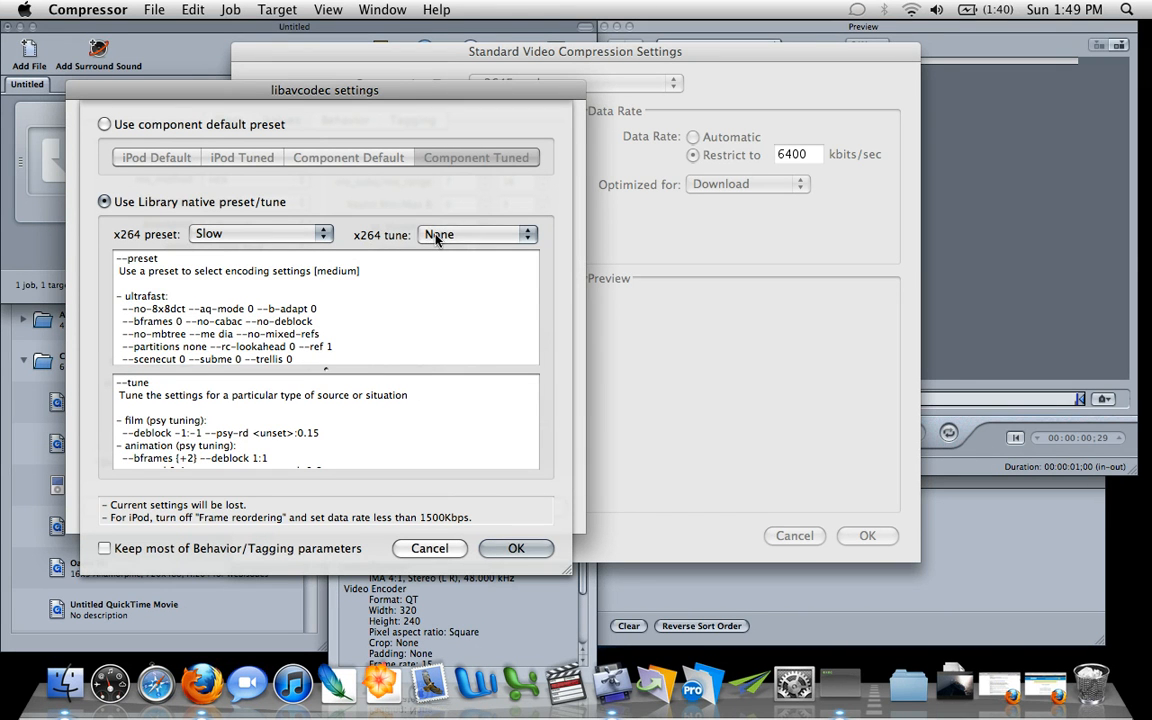
left_click(476, 234)
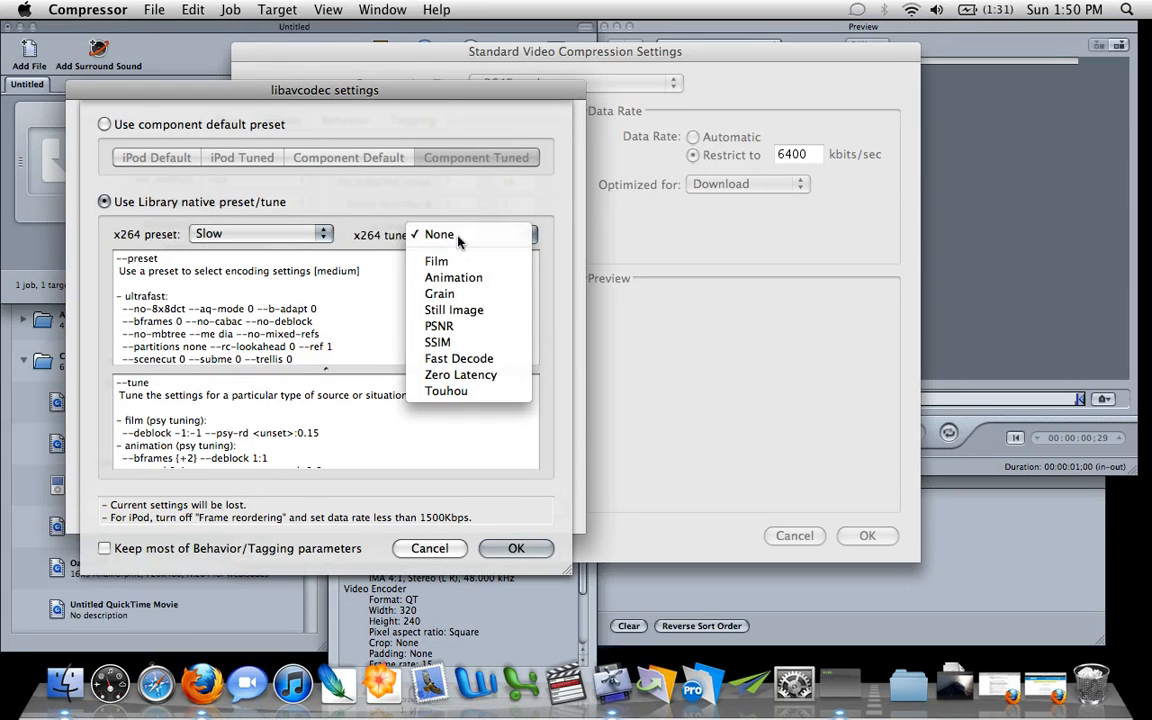
left_click(440, 234)
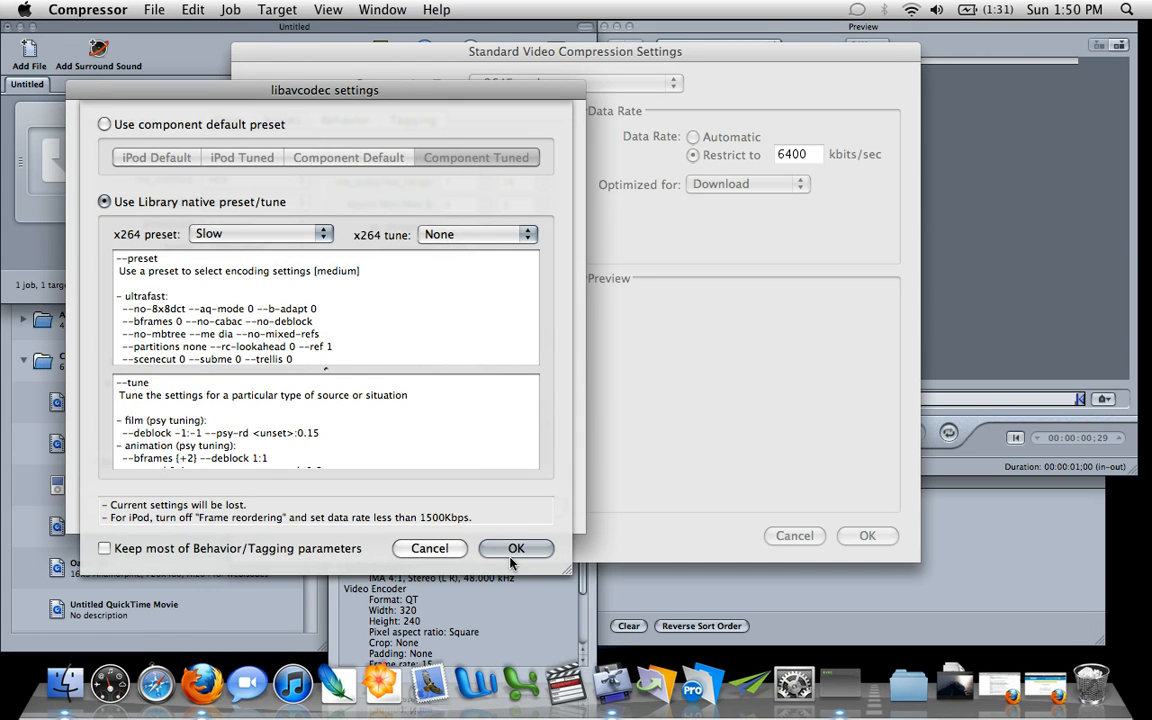
Load the Slow preset and keep its values, with b-frame strategy at Optimal (Slow).
left_click(516, 548)
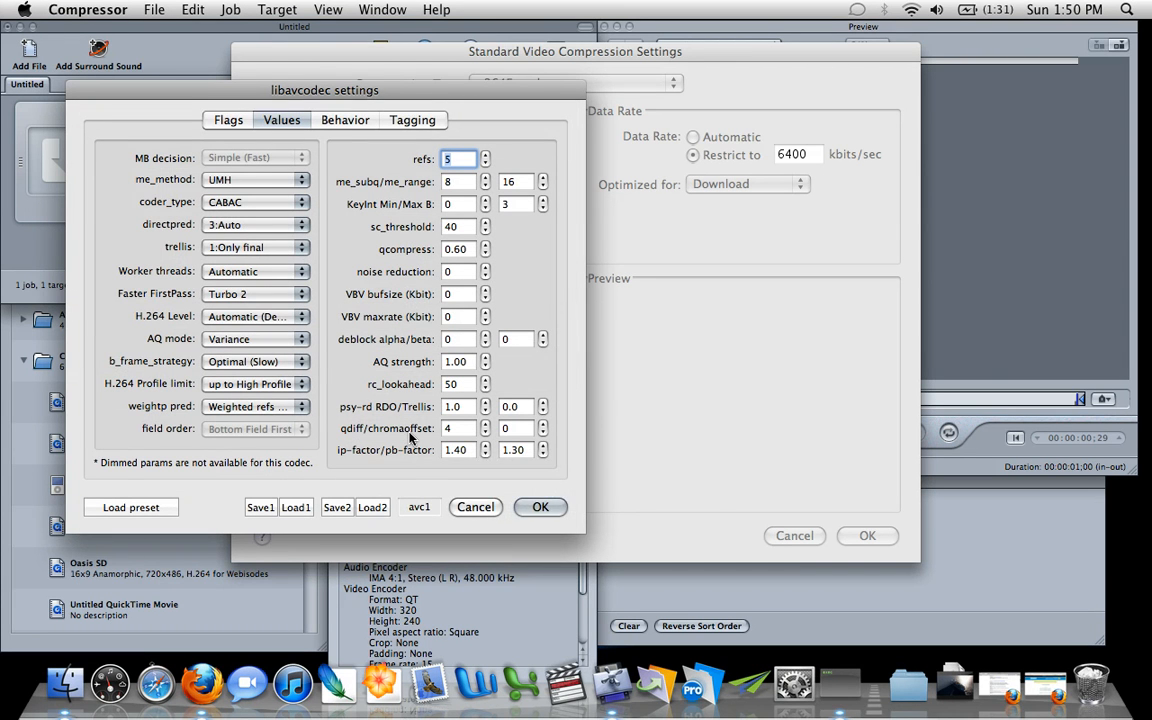
mouse_move(408, 428)
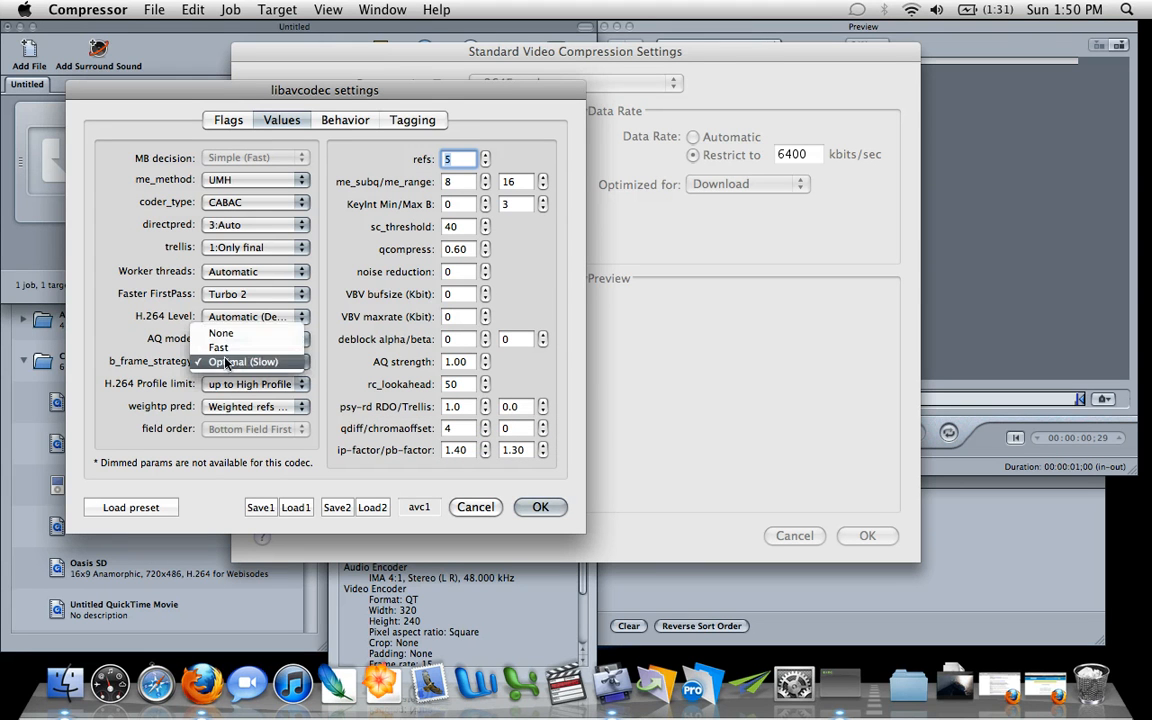
left_click(228, 338)
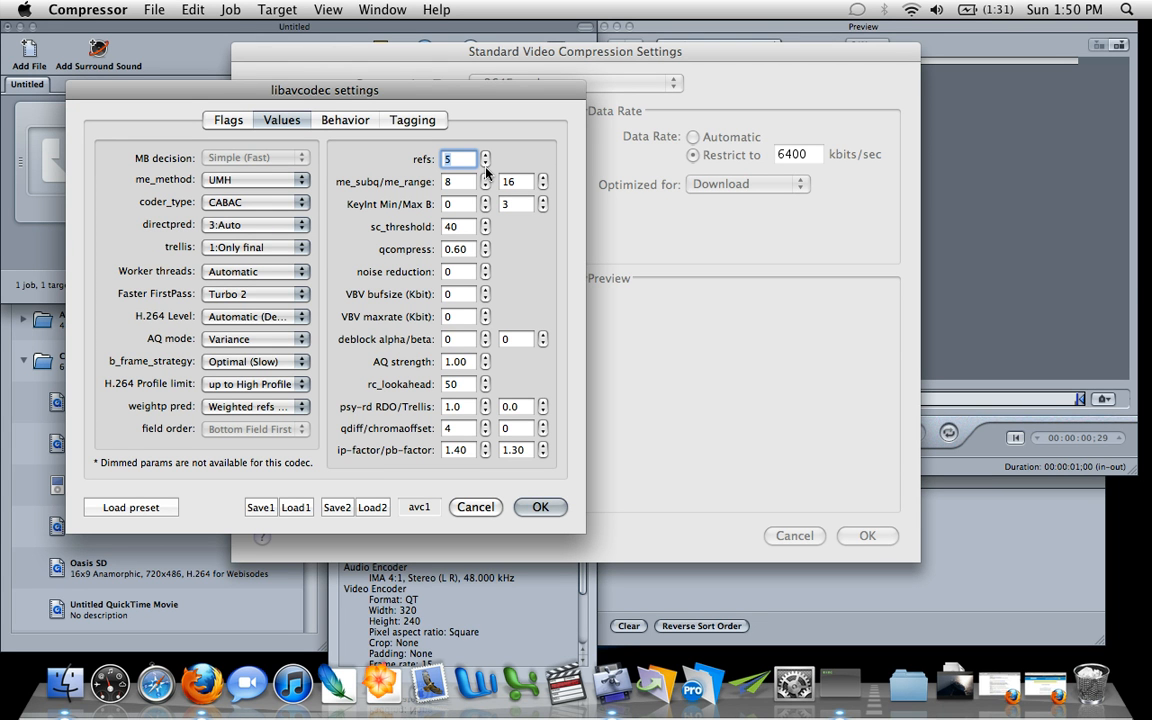
mouse_move(432, 244)
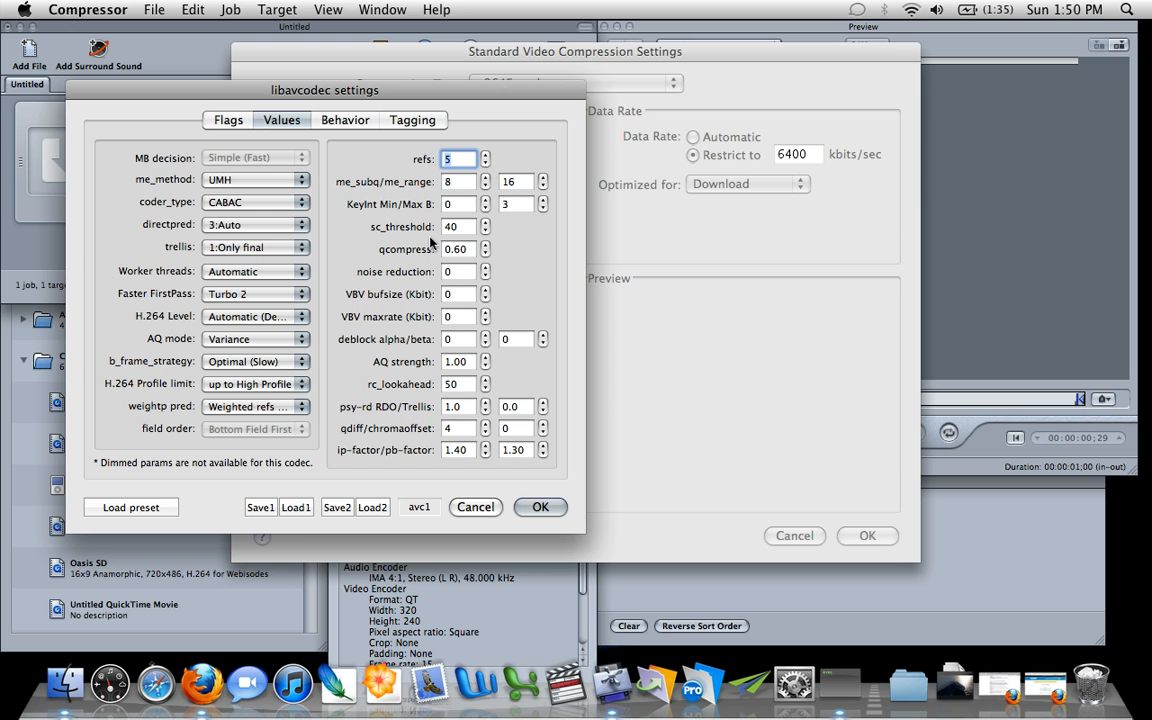
mouse_move(178, 428)
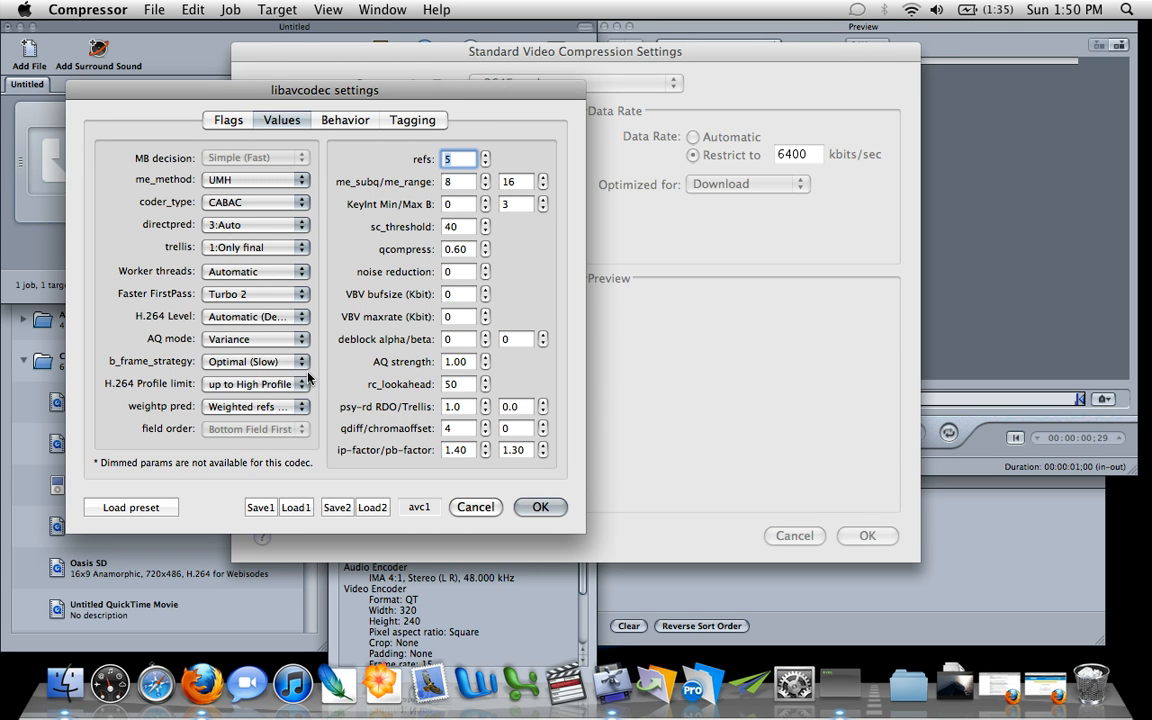
mouse_move(238, 136)
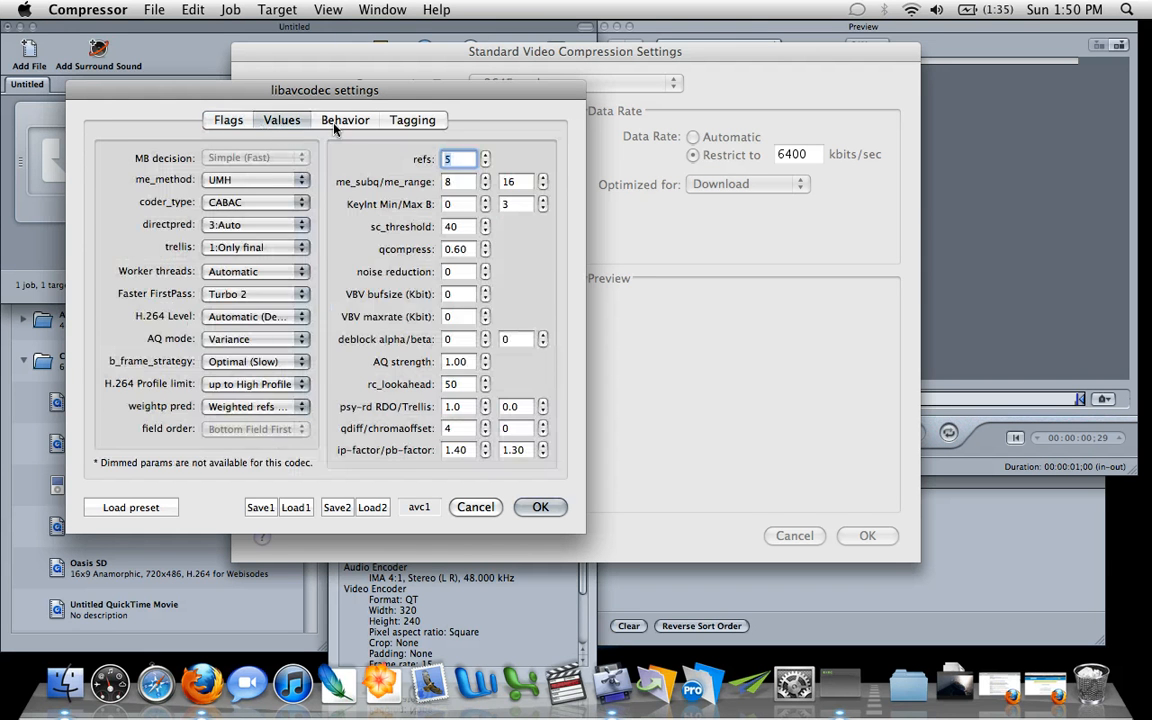
left_click(412, 120)
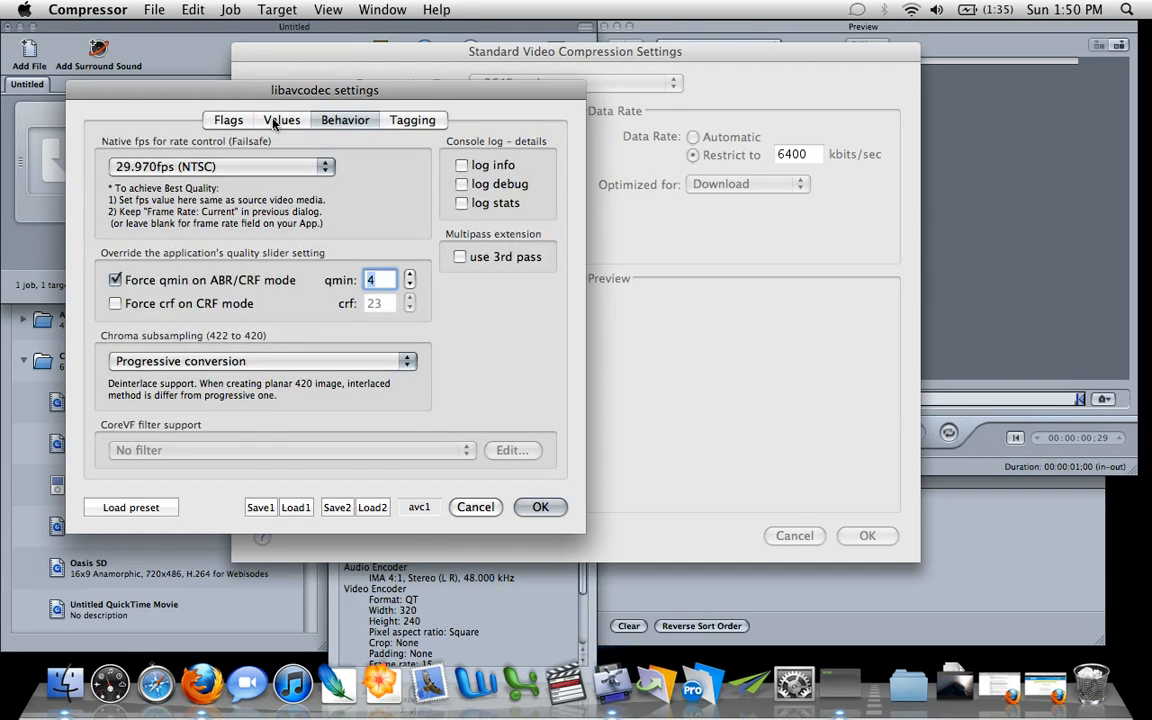
left_click(280, 120)
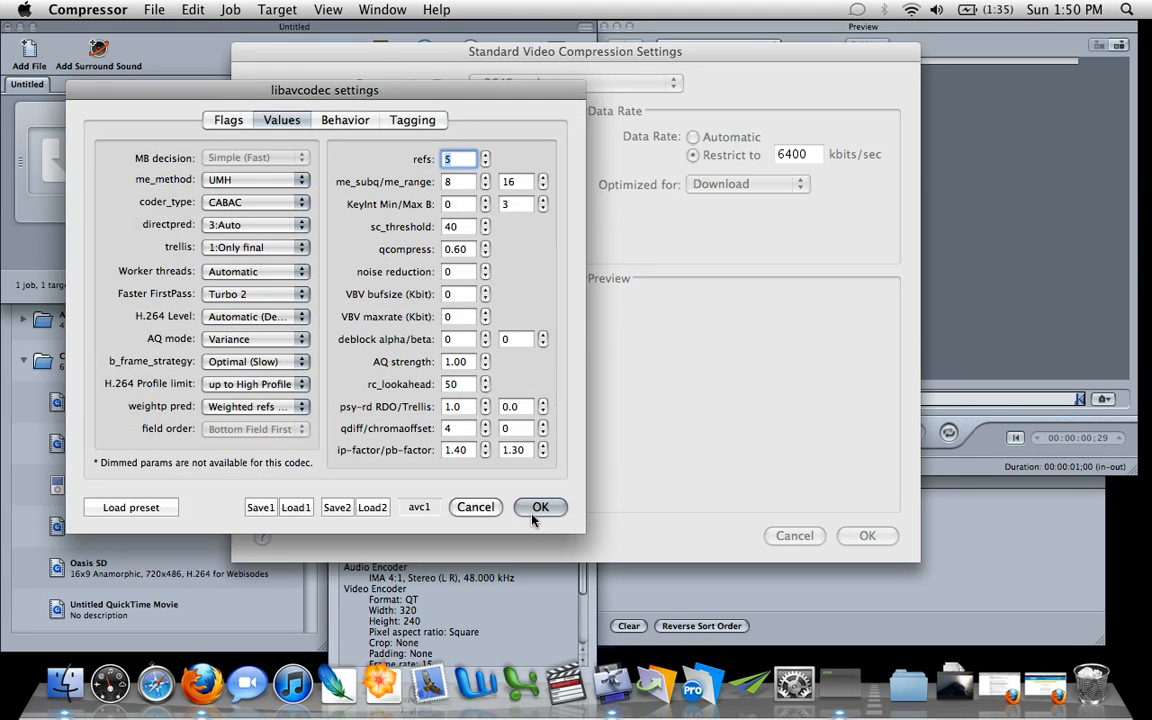
Accept the codec settings, set automatic key frames and data rate with High quality, and confirm.
left_click(540, 508)
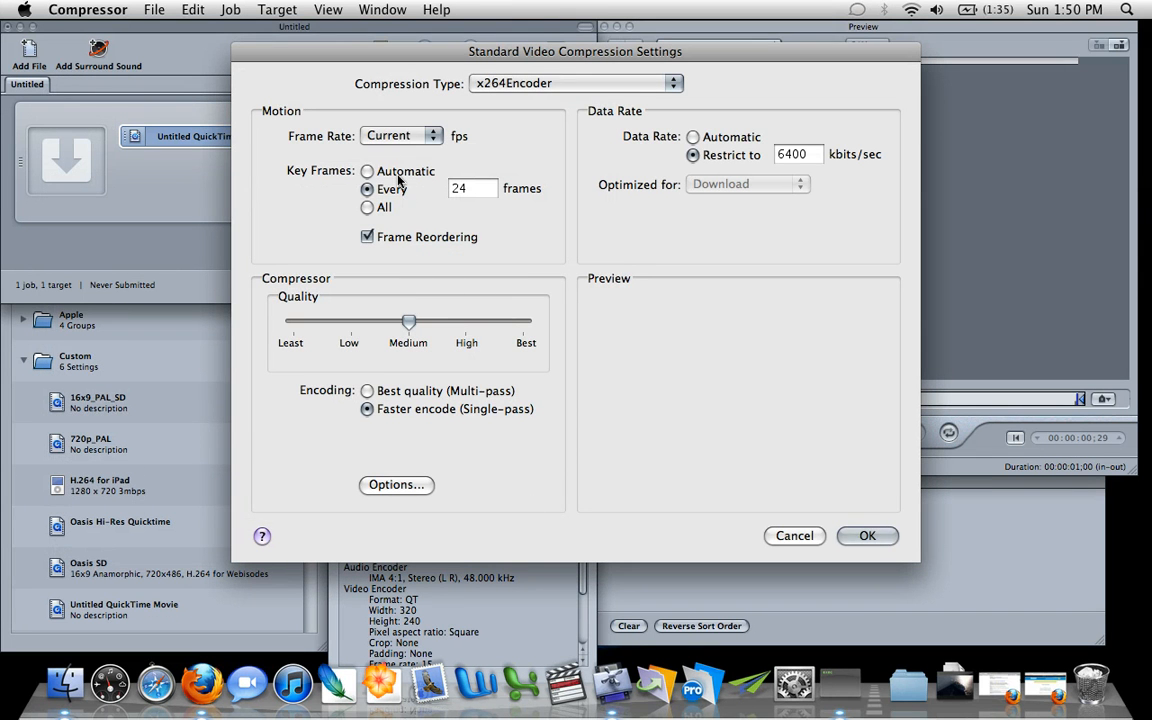
left_click(368, 172)
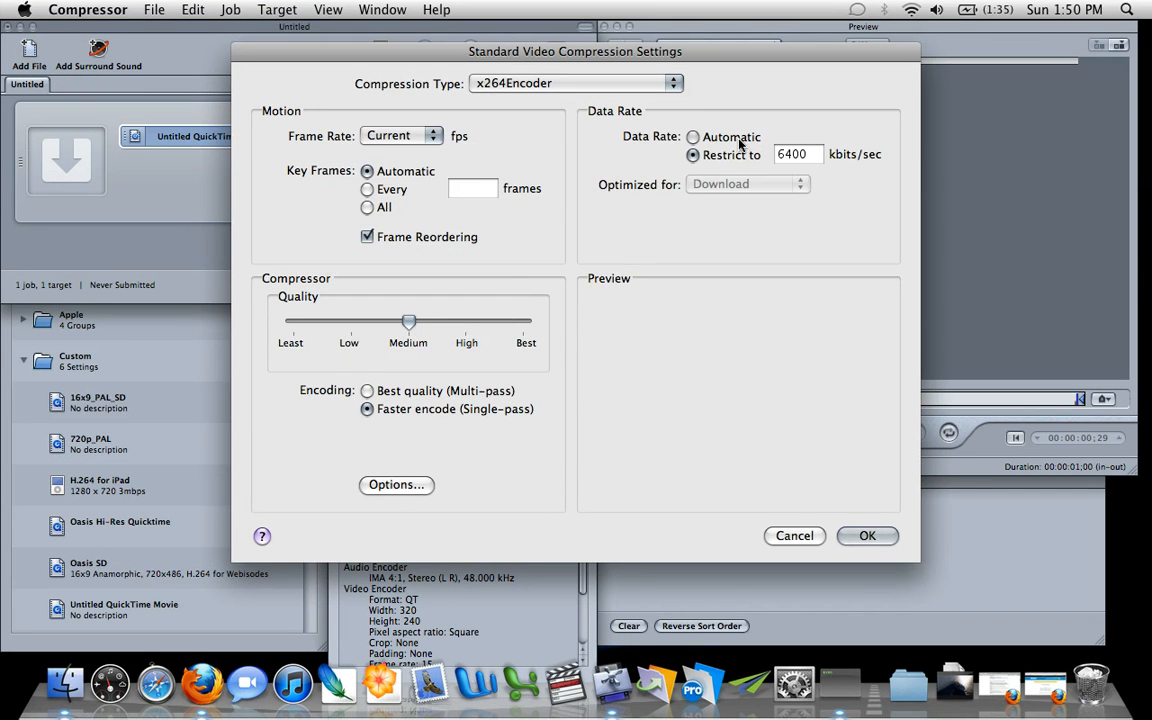
left_click(692, 136)
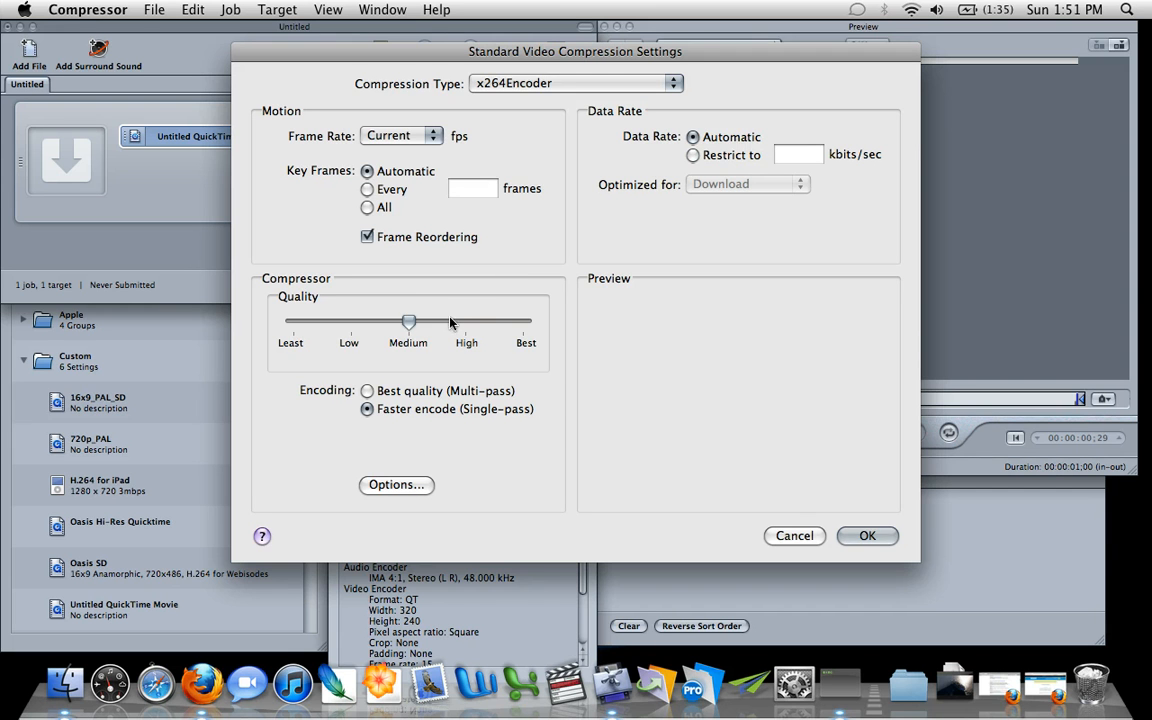
left_click_drag(408, 320, 464, 320)
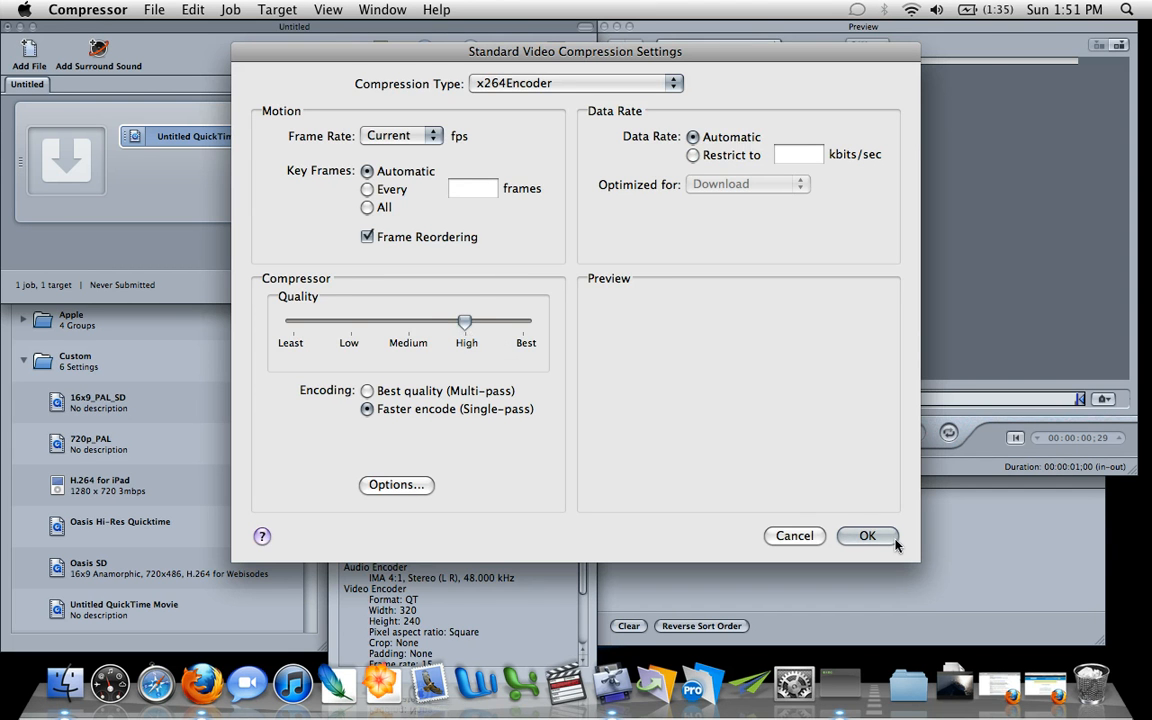
left_click(868, 536)
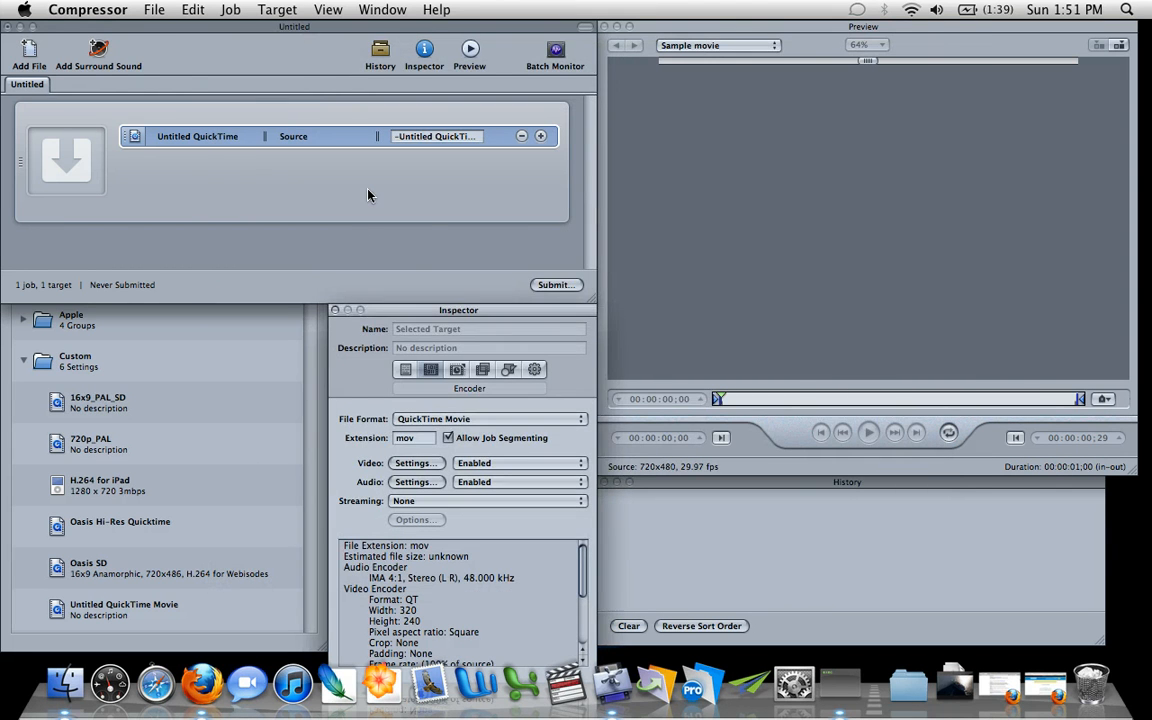